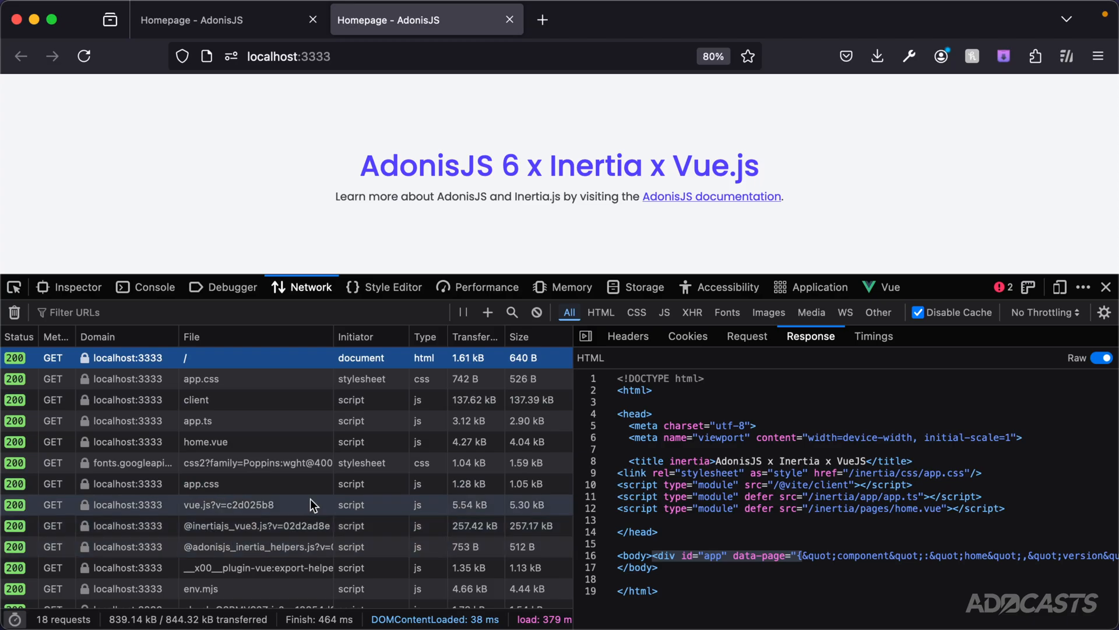
pyautogui.moveTo(381, 214)
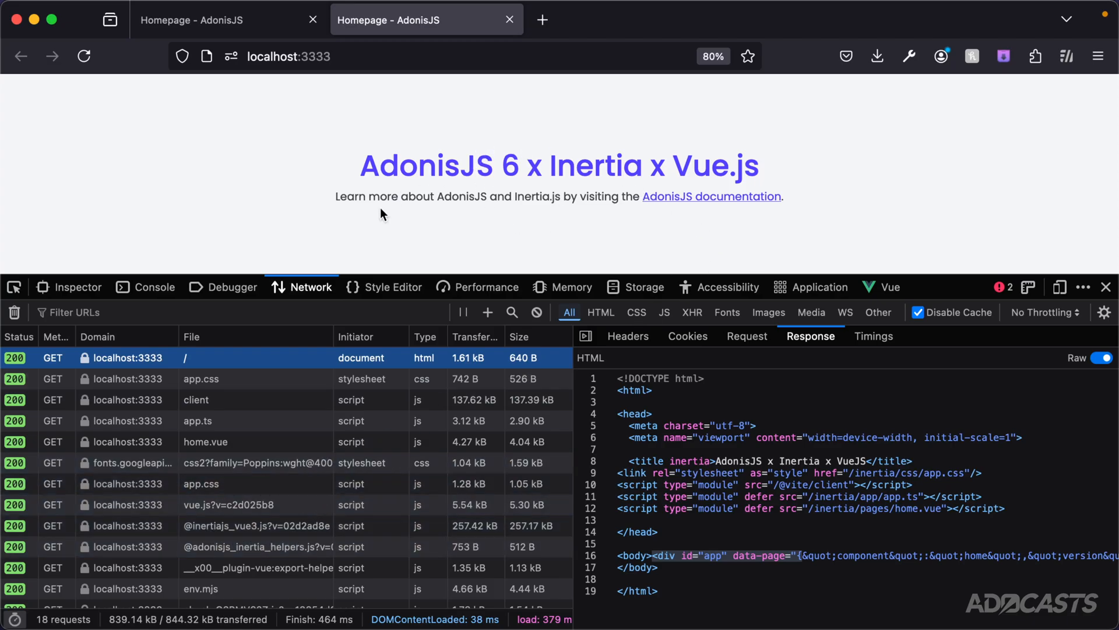
# Step: Switch to the Inspector to see the localhost:3333 page's rendered DOM with the app div's data-page JSON
pyautogui.click(77, 287)
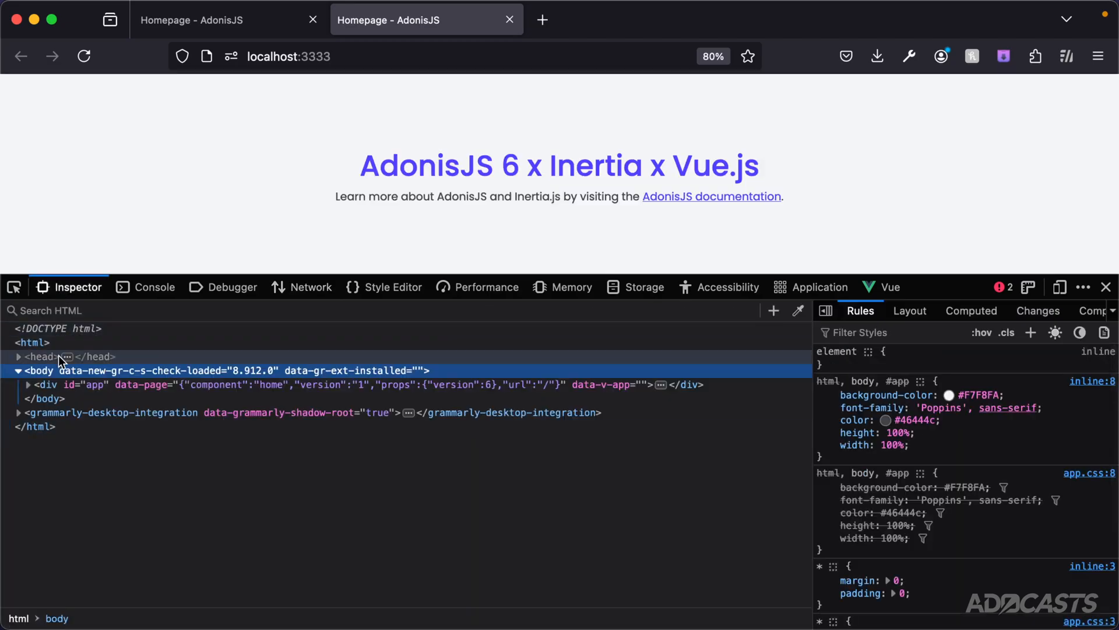
pyautogui.moveTo(48, 384)
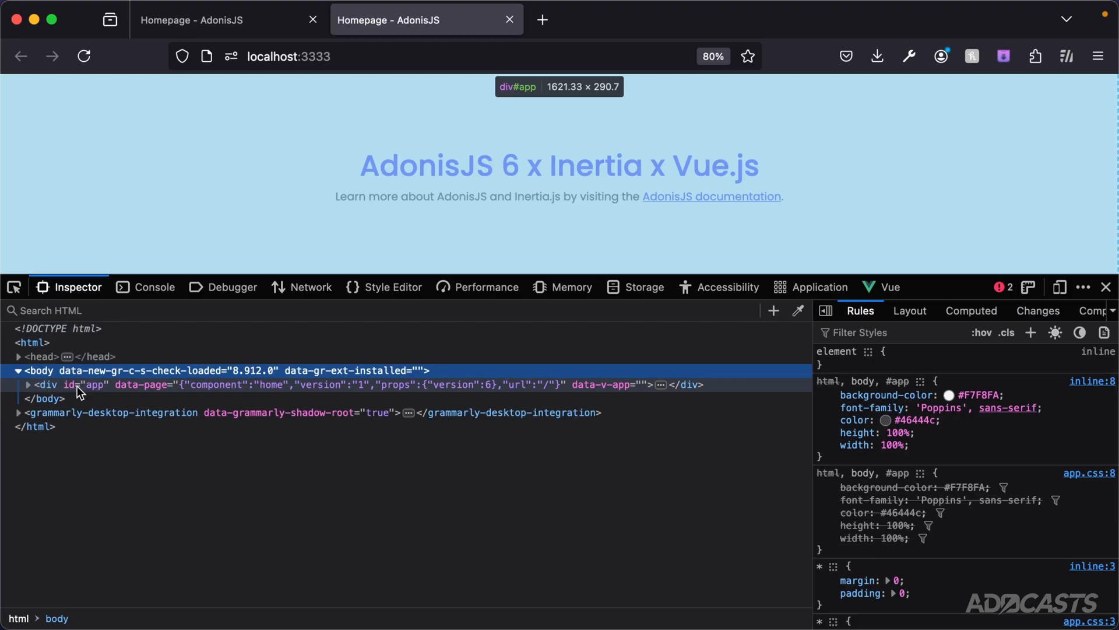
# Step: Expand div#app and div.container to reveal the Vue-rendered title and link, then move to the localhost:52914 browser tab
pyautogui.click(26, 385)
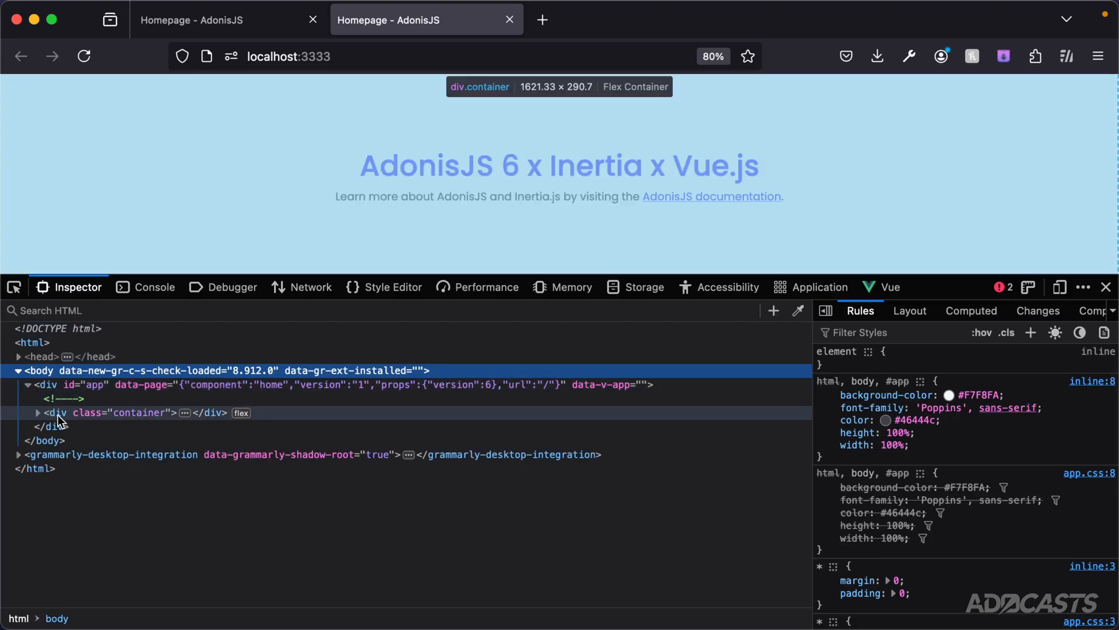
pyautogui.click(38, 413)
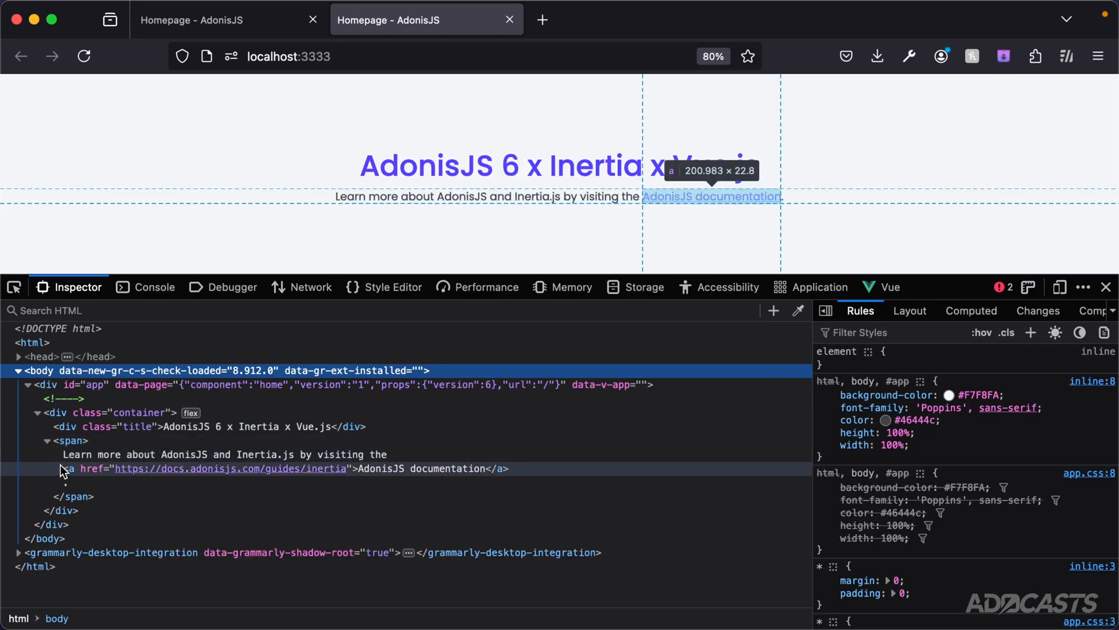
pyautogui.moveTo(71, 398)
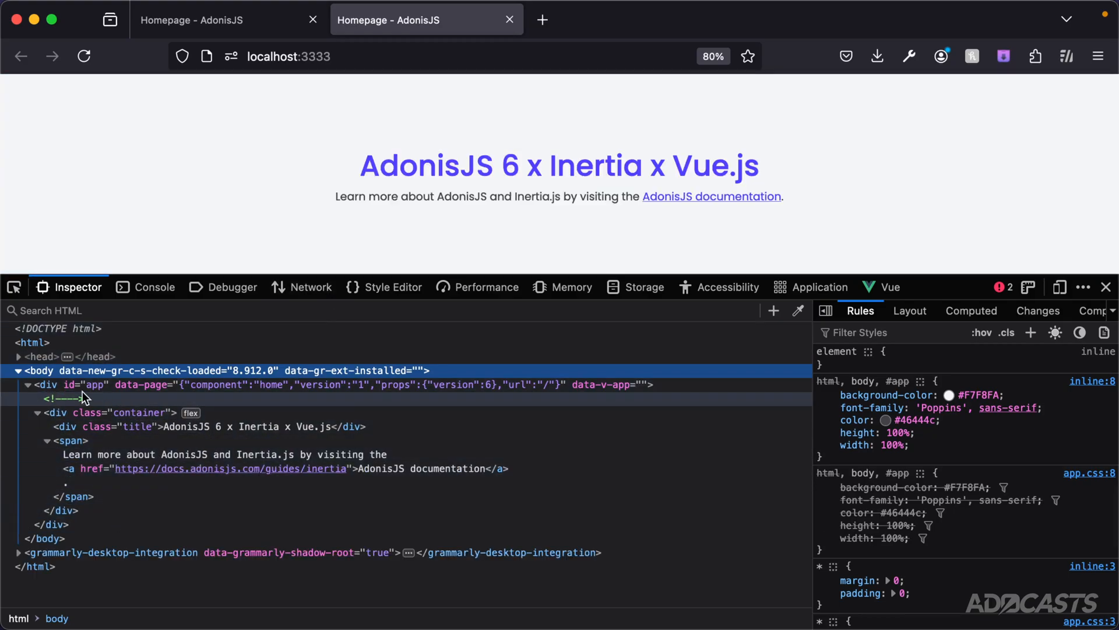
pyautogui.moveTo(301, 287)
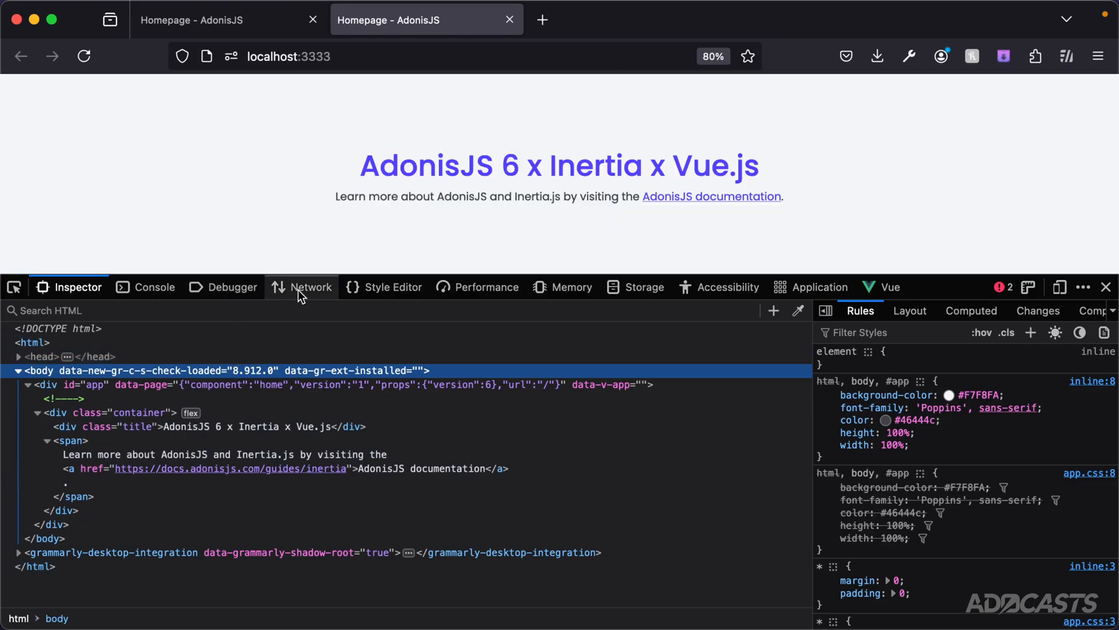
pyautogui.click(301, 286)
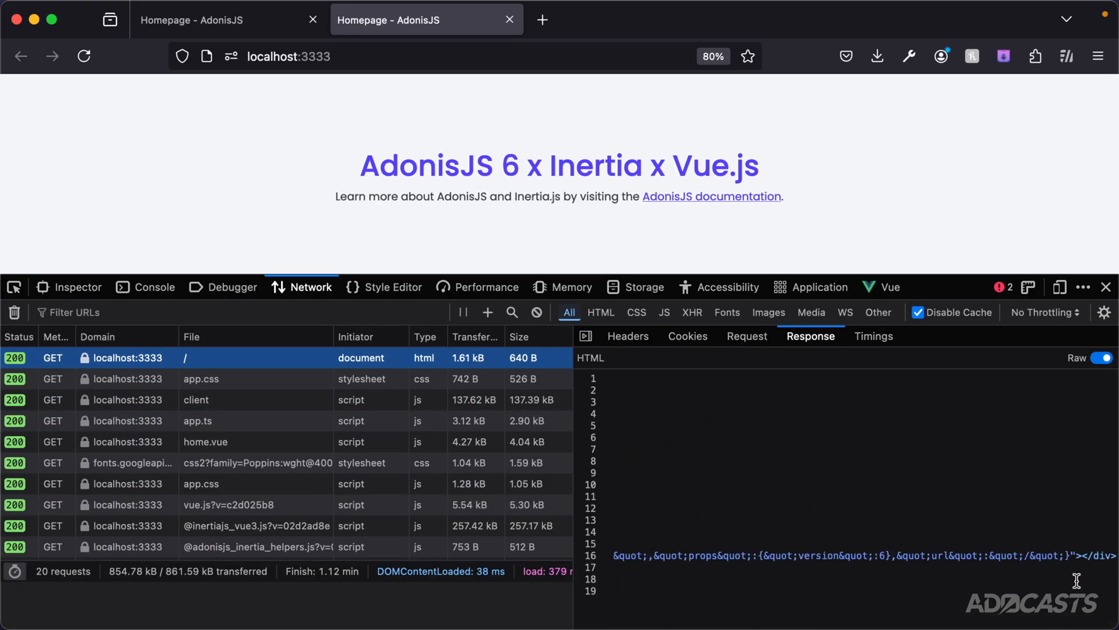
pyautogui.click(229, 20)
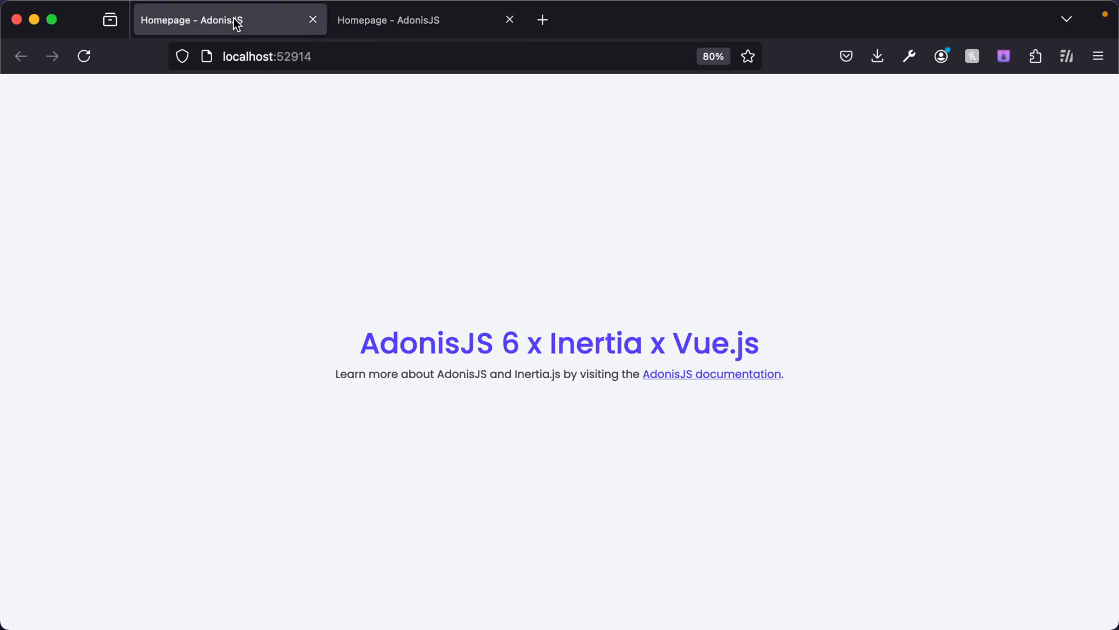
# Step: Inspect the localhost:52914 page and show its main '/' document request's response in the Network panel
pyautogui.rightClick(413, 257)
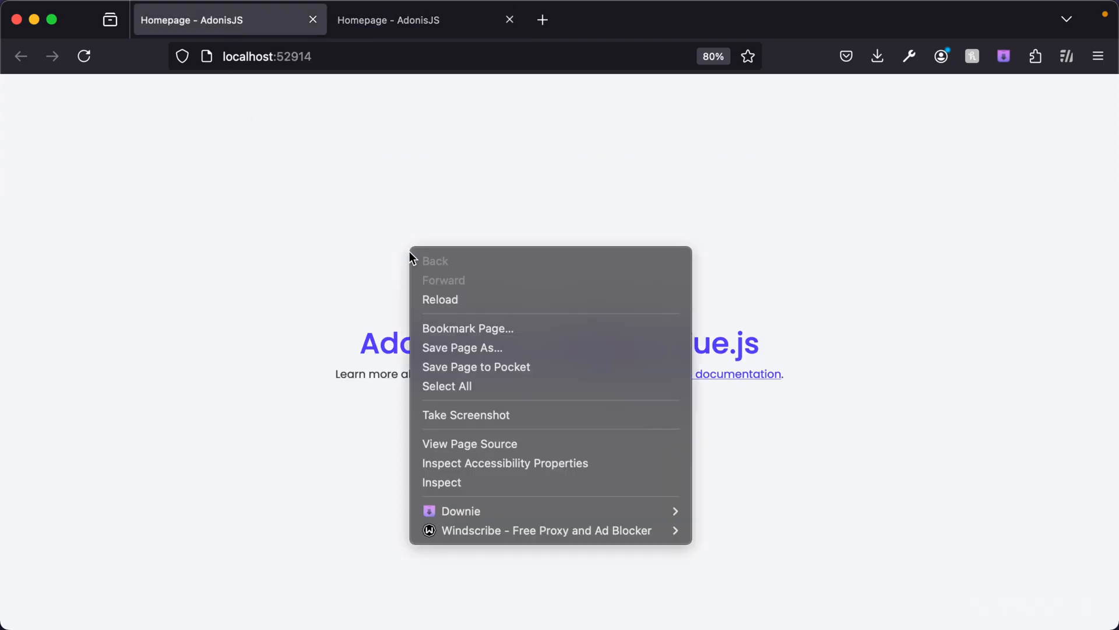
pyautogui.click(441, 481)
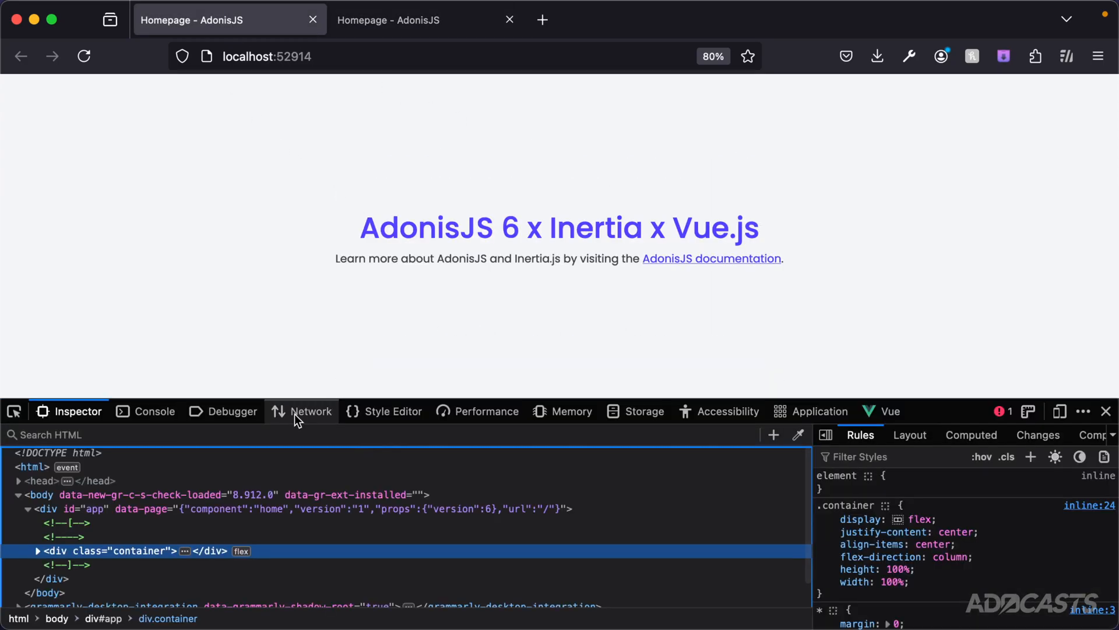
pyautogui.click(301, 411)
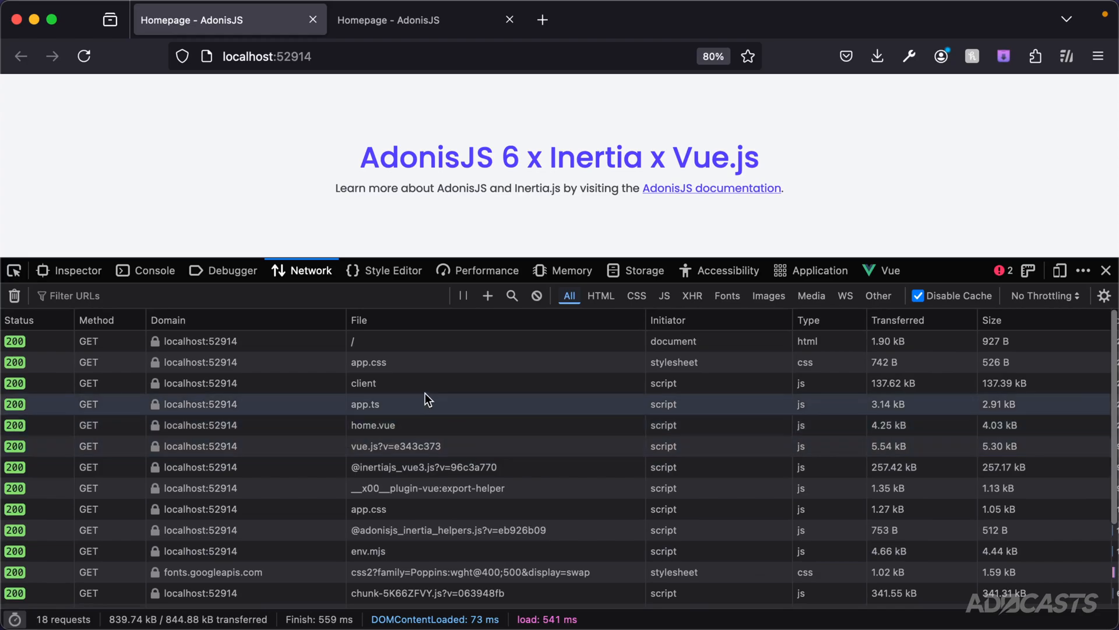
pyautogui.click(208, 340)
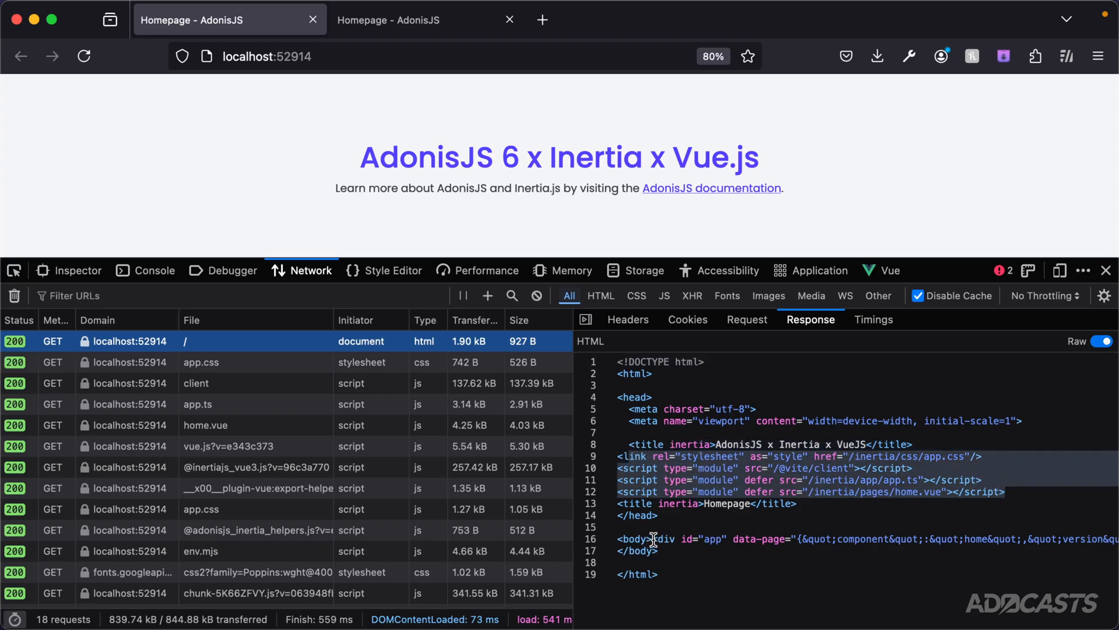
pyautogui.moveTo(750, 563)
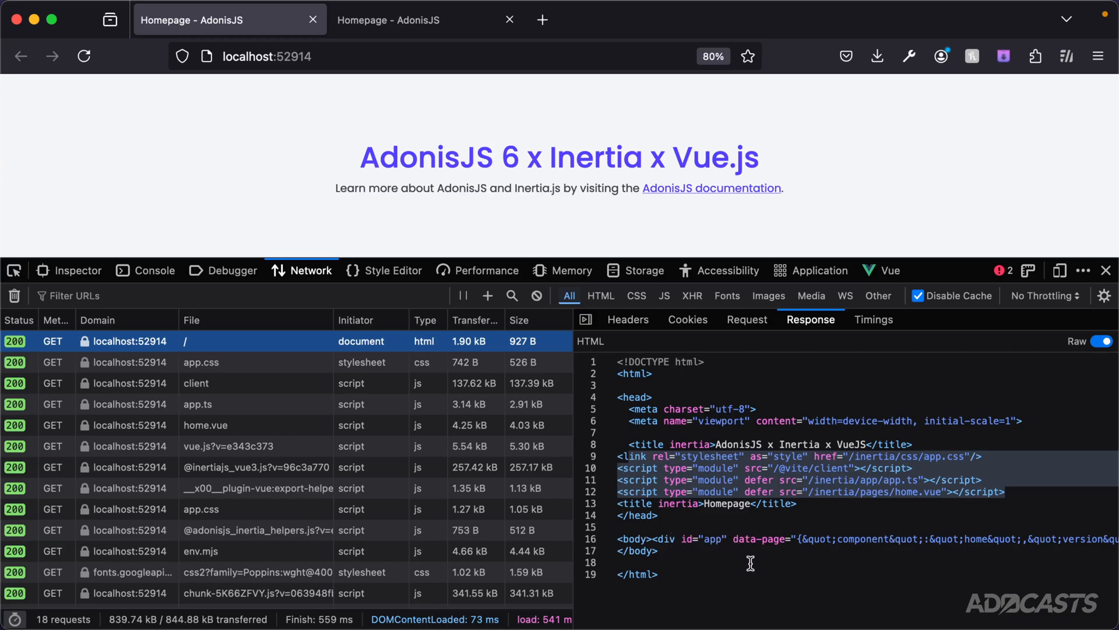
pyautogui.moveTo(842, 539)
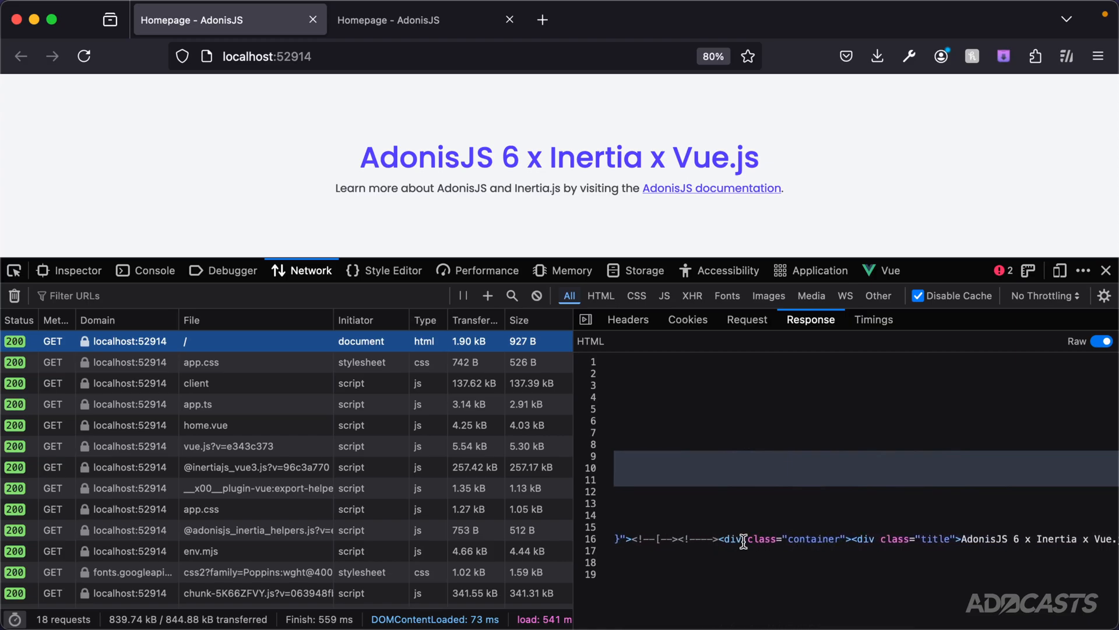
# Step: Scroll line 16 of the HTML response to read the server-rendered container, title and documentation link inside the app div
pyautogui.hscroll(3)
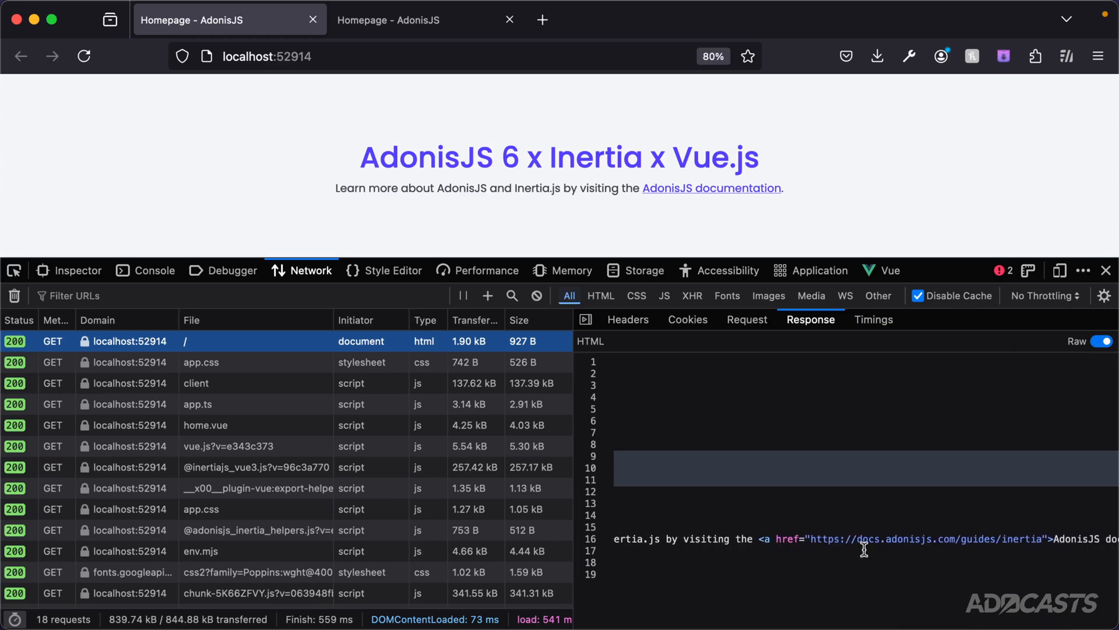
pyautogui.hscroll(3)
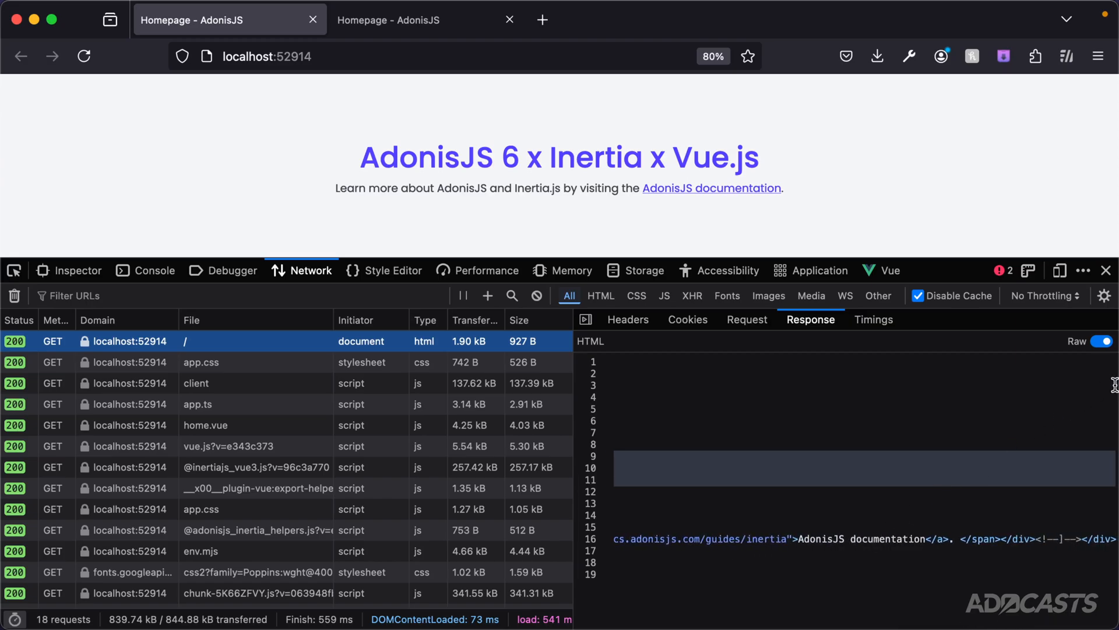
pyautogui.click(1097, 340)
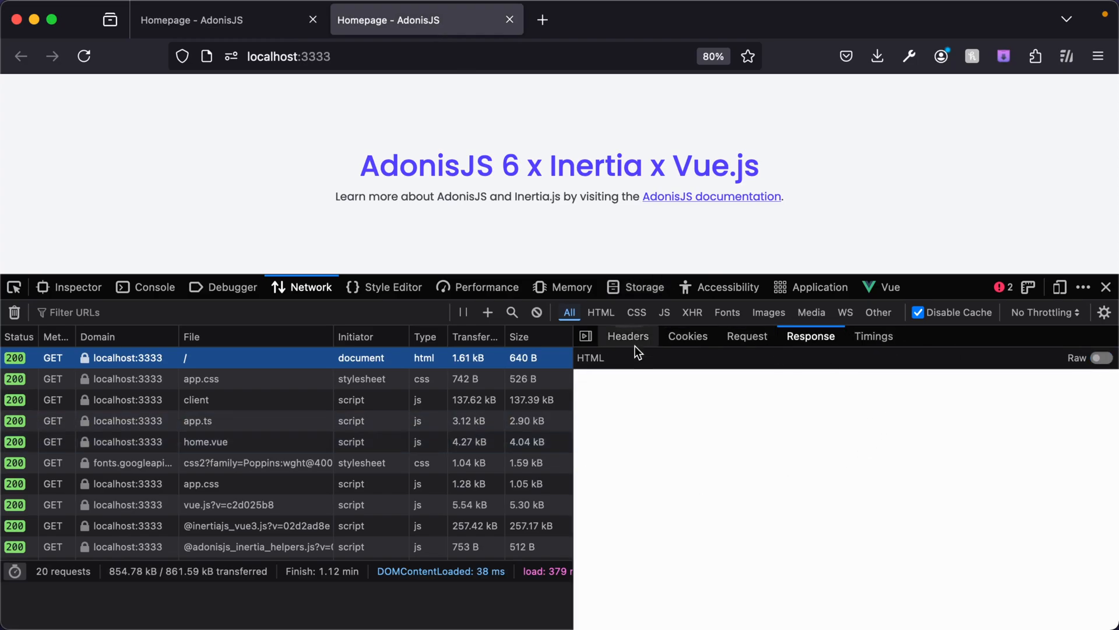
pyautogui.moveTo(650, 429)
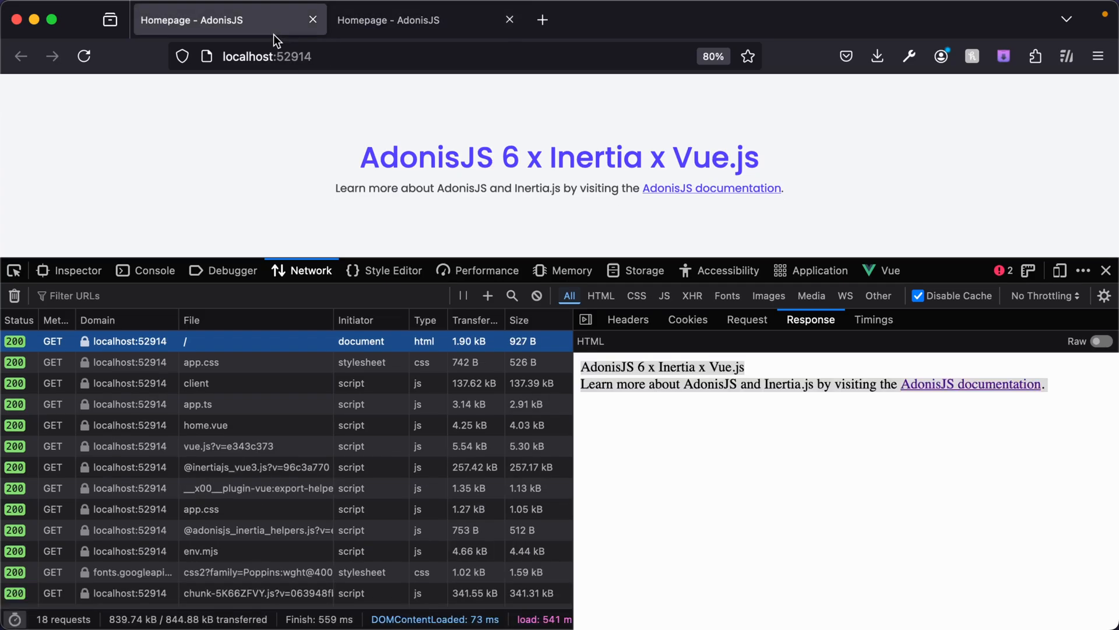
pyautogui.moveTo(725, 158)
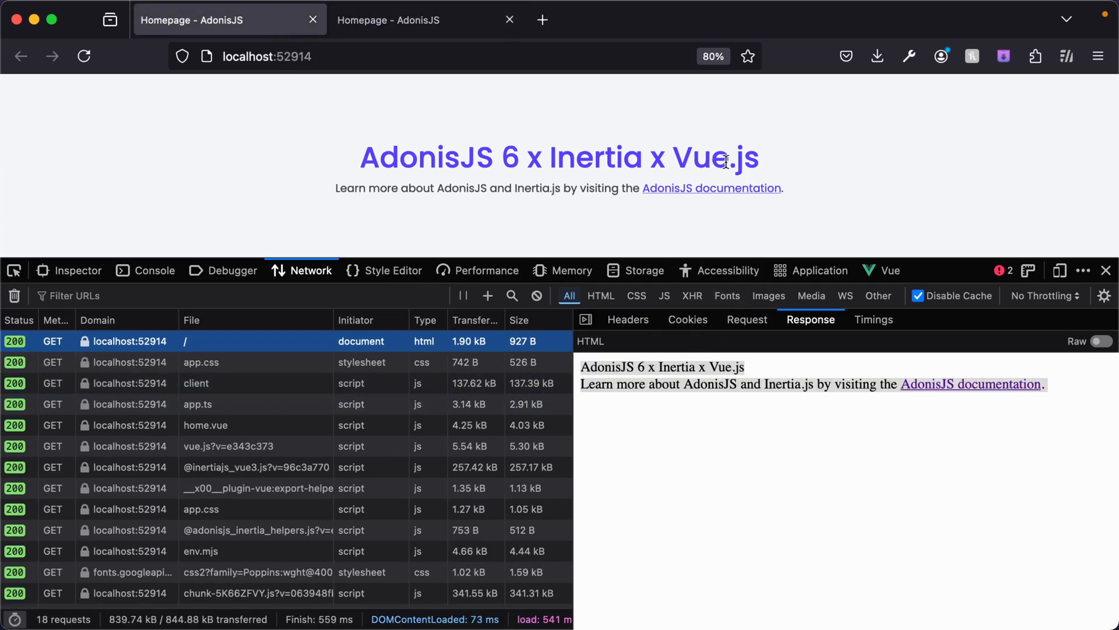